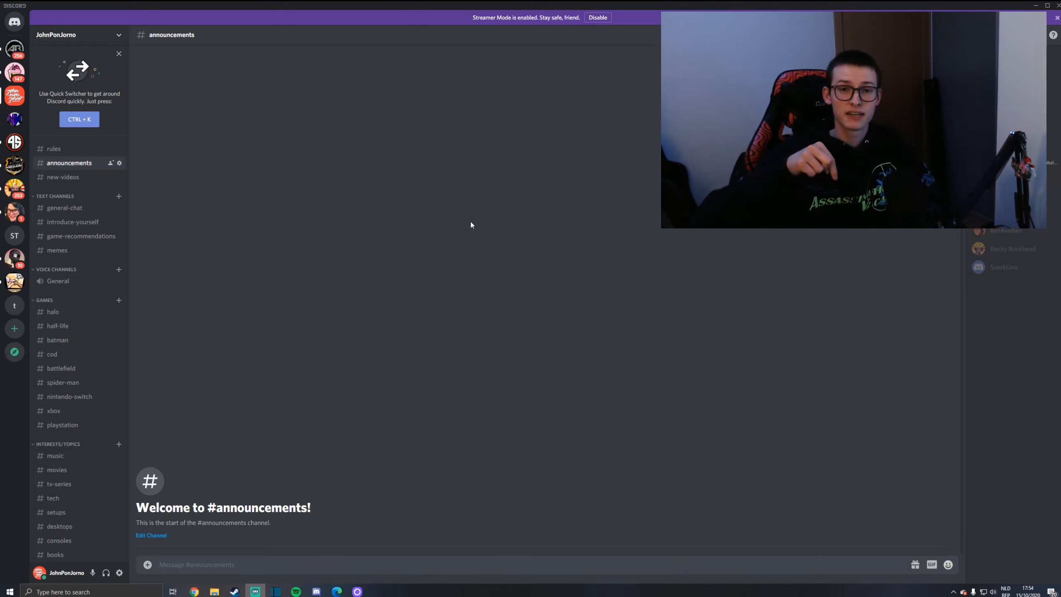
pyautogui.moveTo(361, 129)
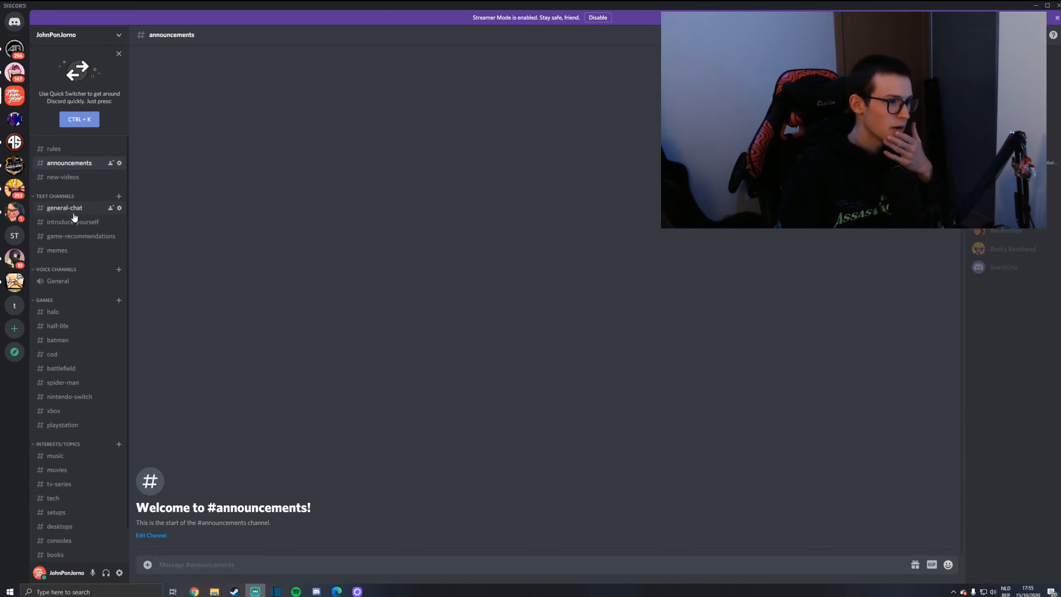
pyautogui.moveTo(73, 223)
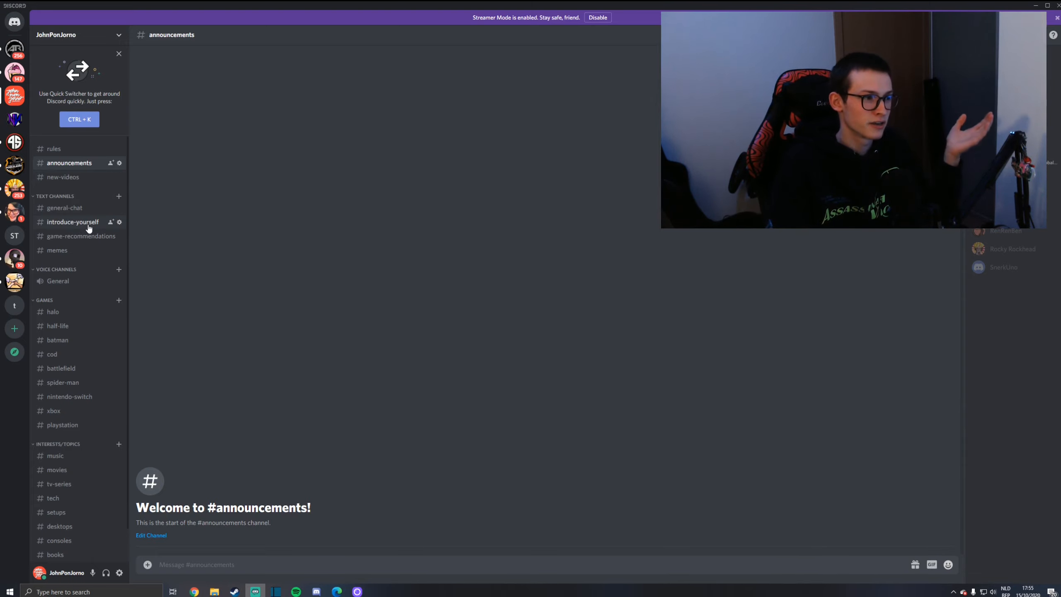
# - Browse the introduce-yourself, game-recommendations and memes text channels
pyautogui.click(72, 222)
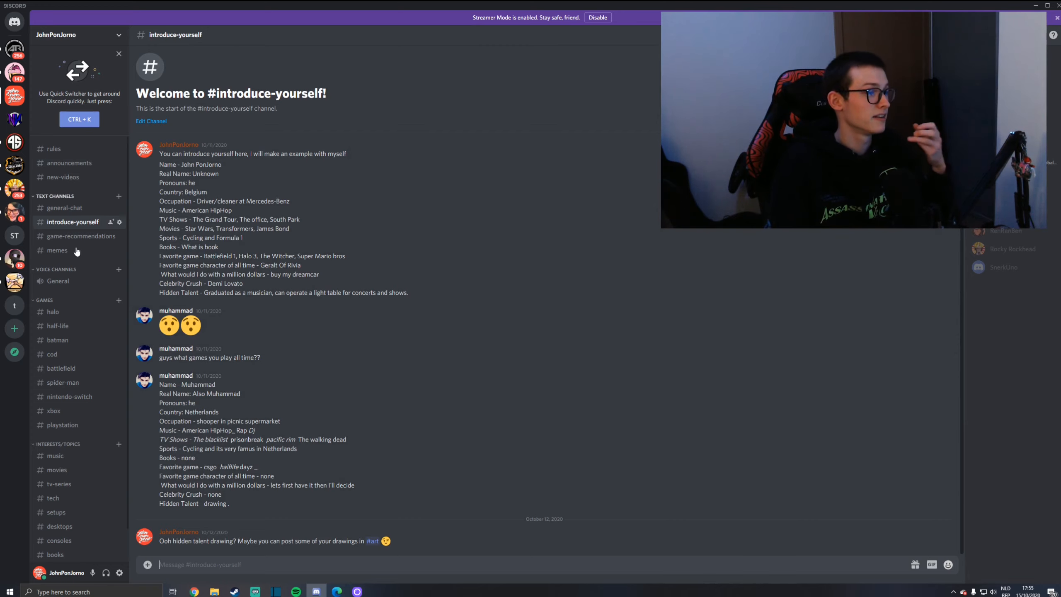
pyautogui.click(81, 236)
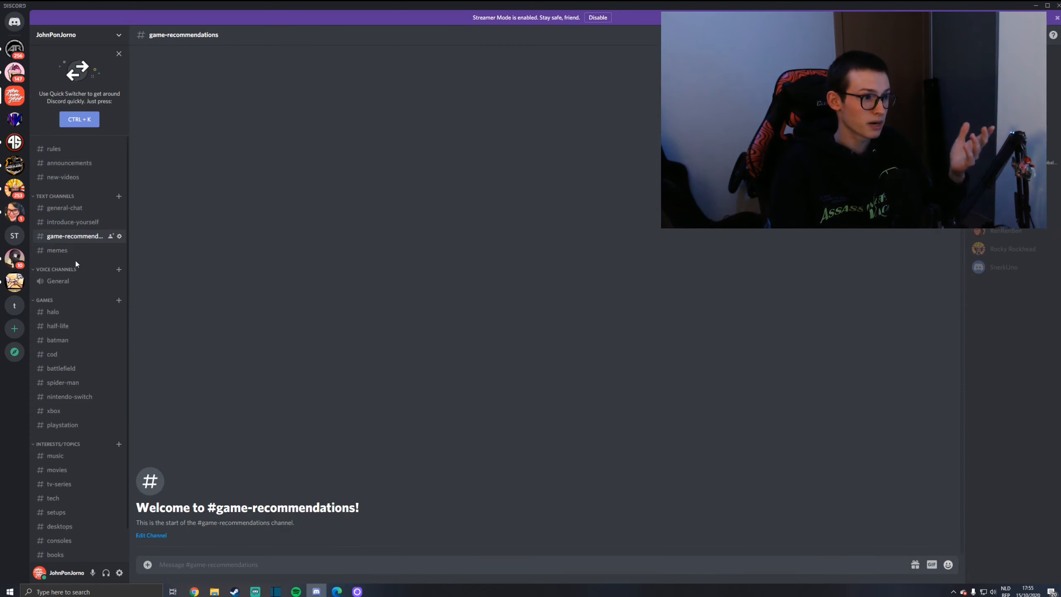
pyautogui.click(57, 250)
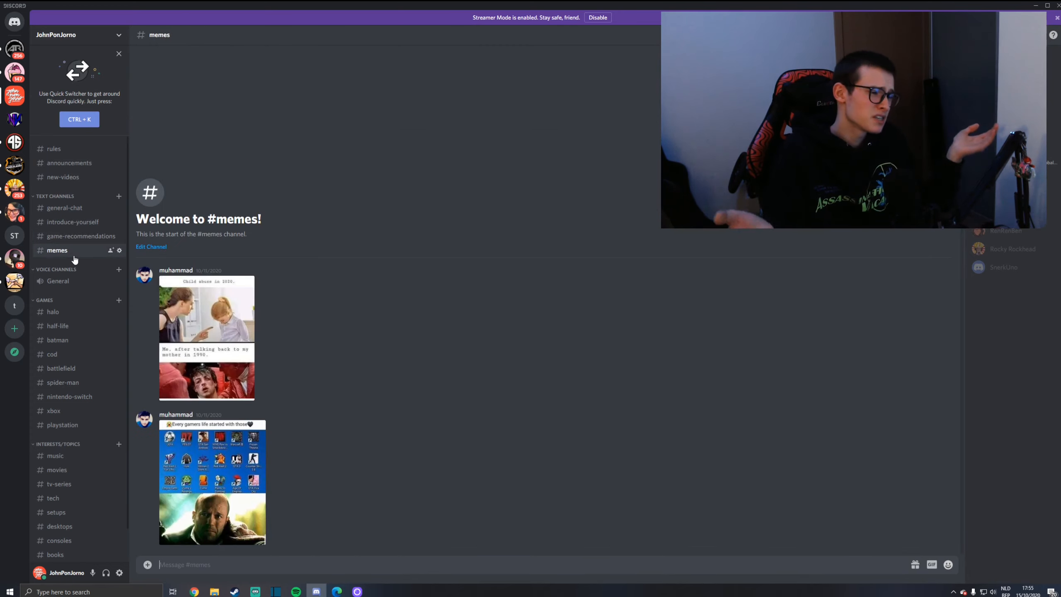
pyautogui.scroll(-3)
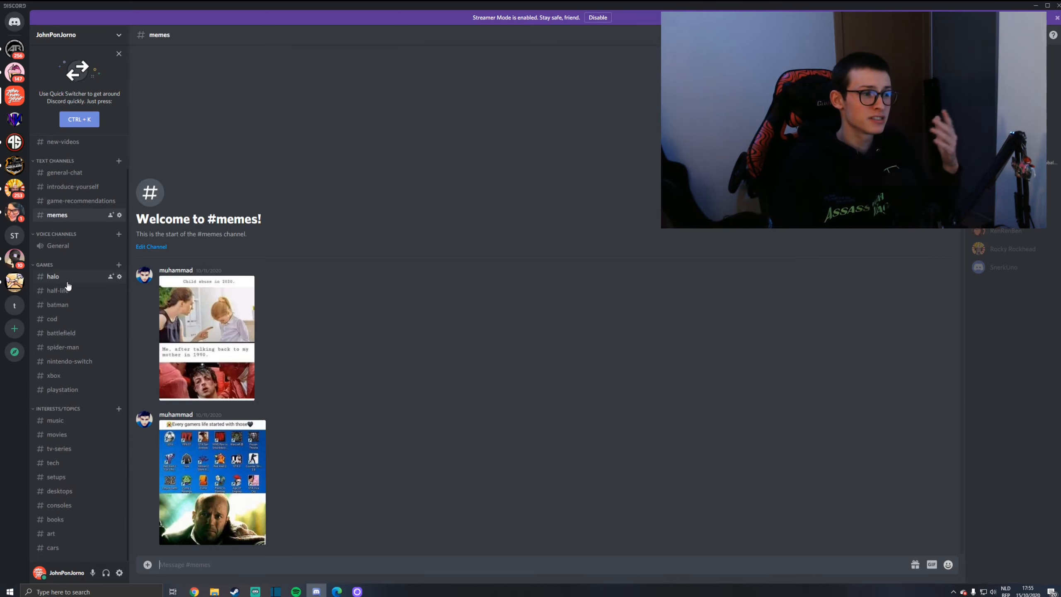
# - Browse the batman, nintendo-switch and spider-man game channels
pyautogui.click(57, 305)
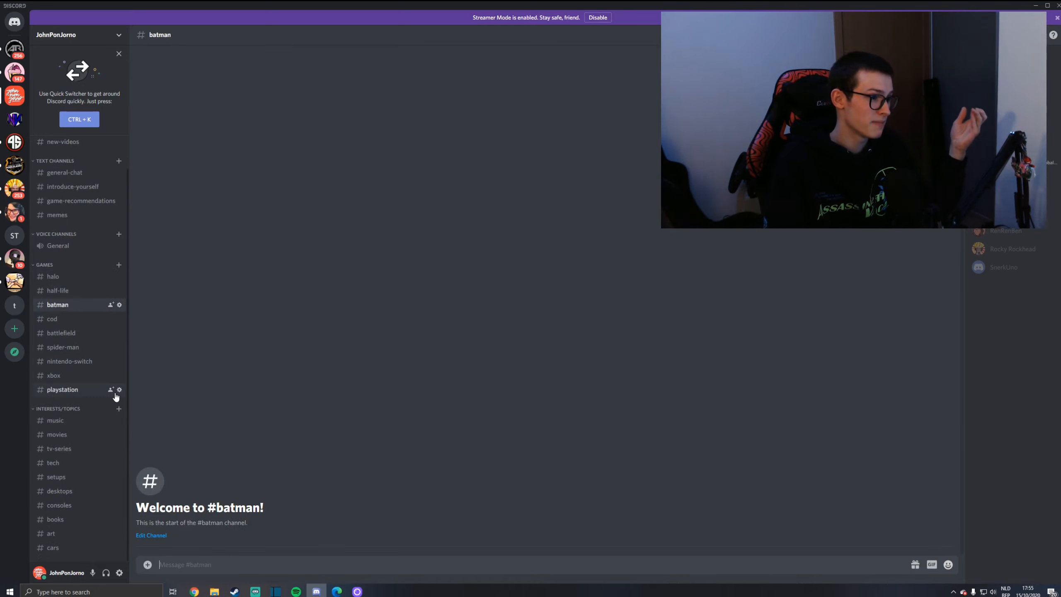
pyautogui.click(69, 361)
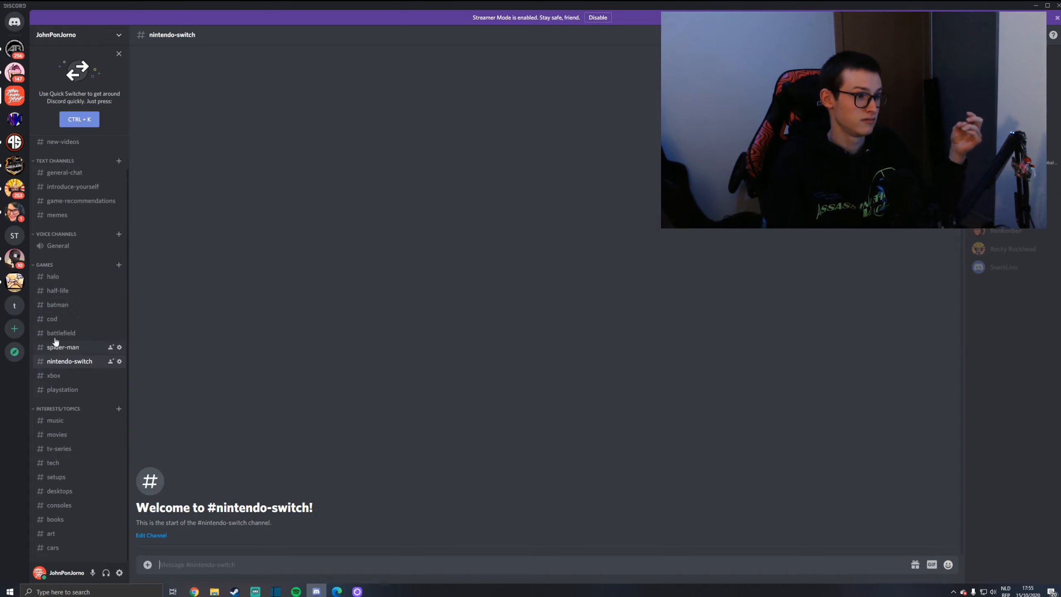
pyautogui.click(63, 346)
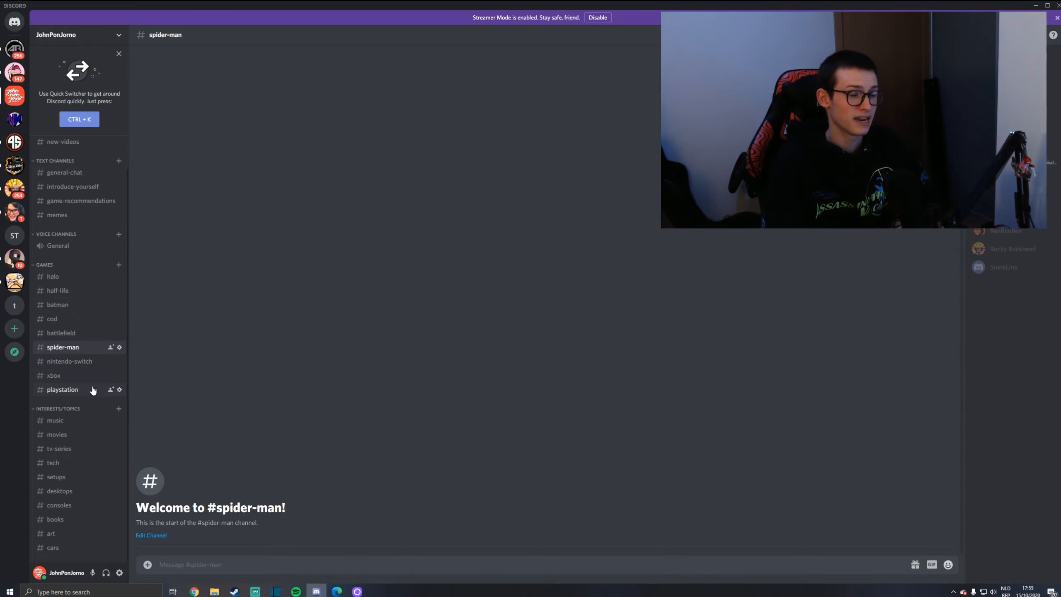
pyautogui.moveTo(54, 375)
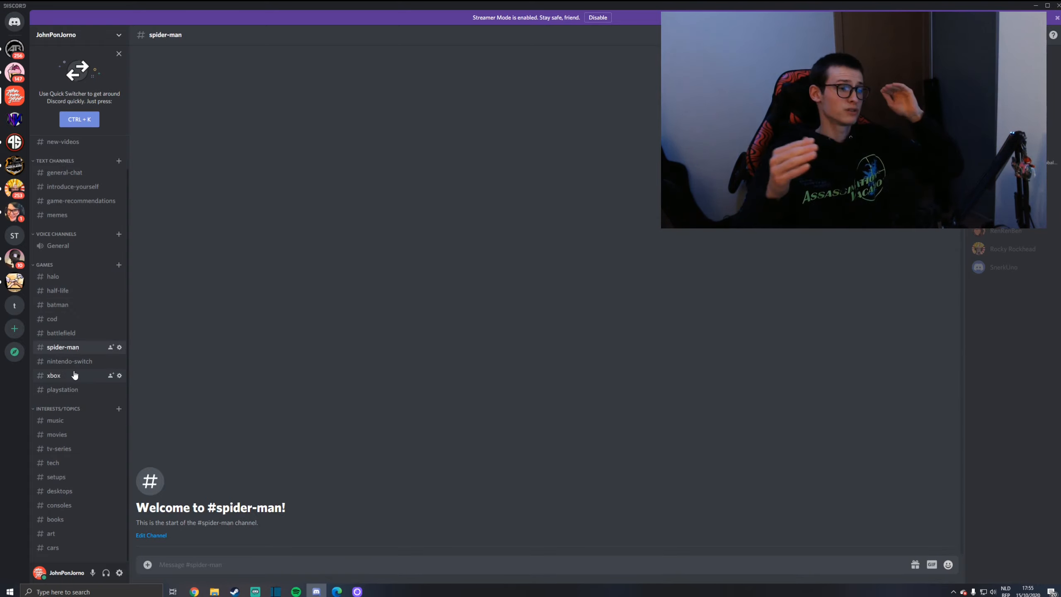
pyautogui.moveTo(55, 171)
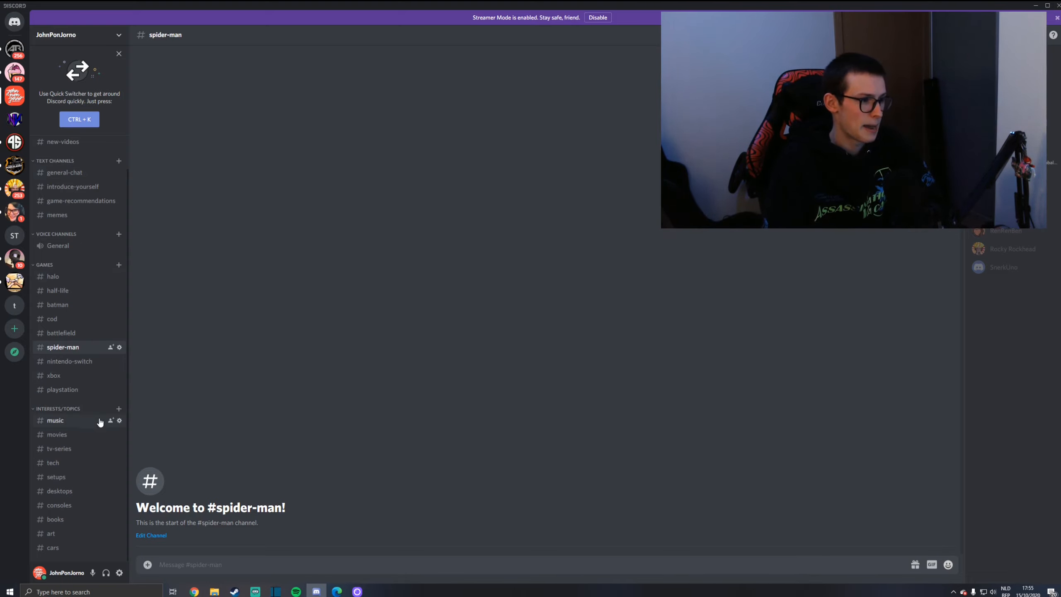
pyautogui.moveTo(148, 392)
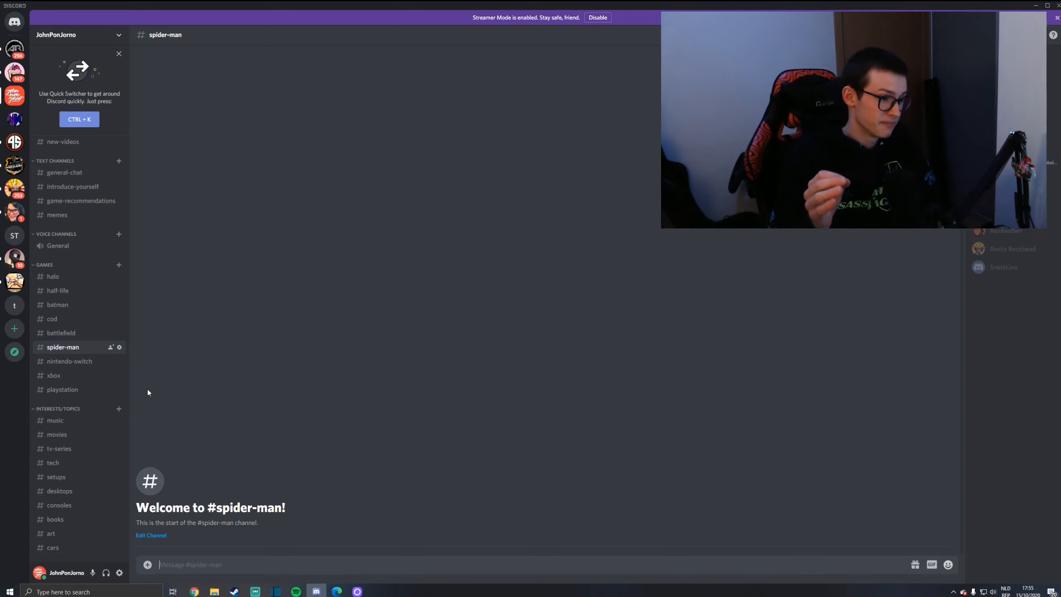
pyautogui.moveTo(42, 407)
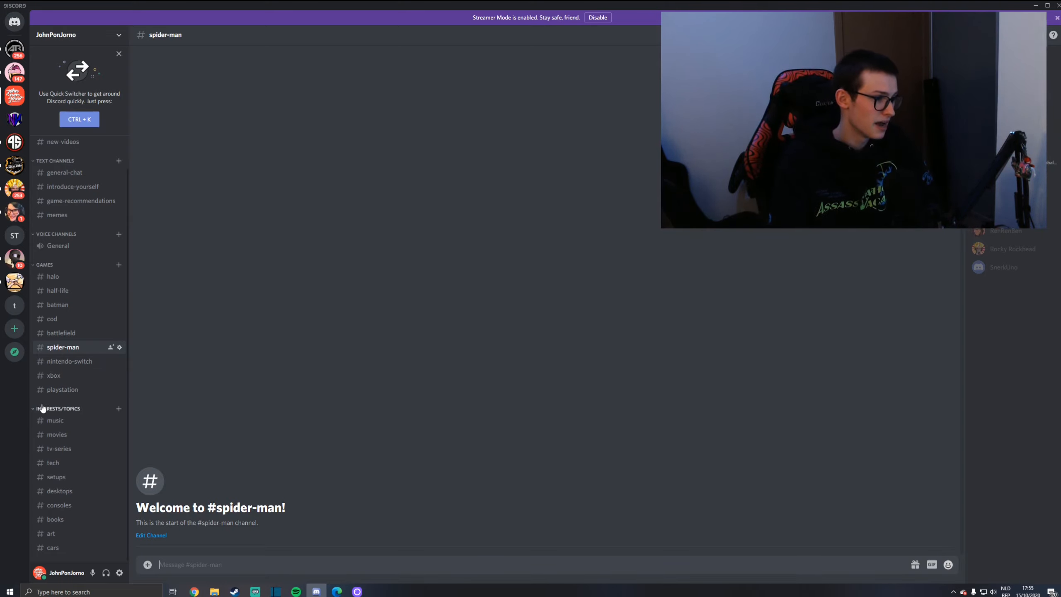
pyautogui.moveTo(338, 426)
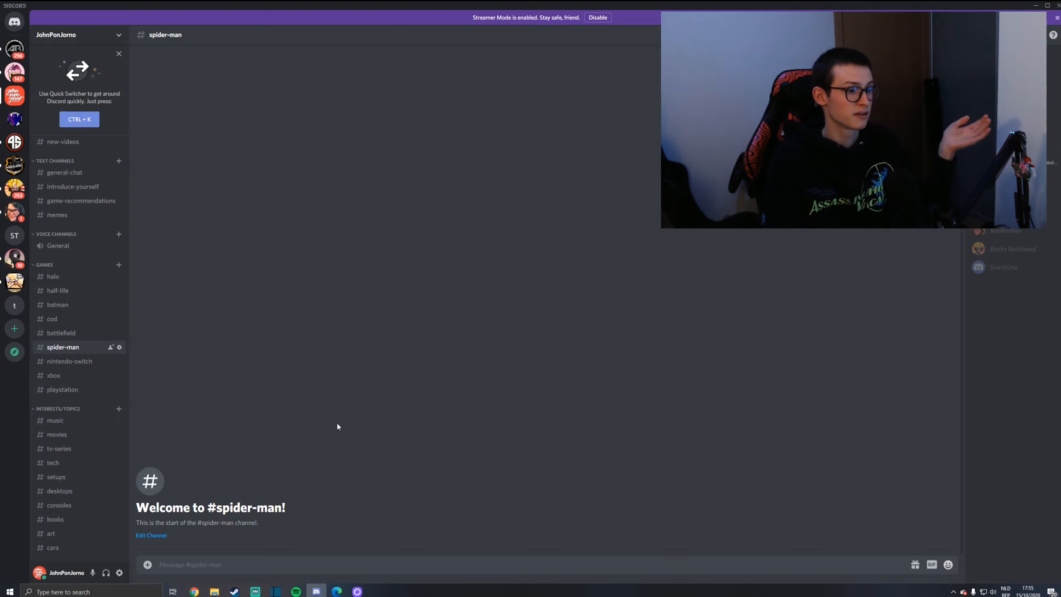
pyautogui.moveTo(97, 483)
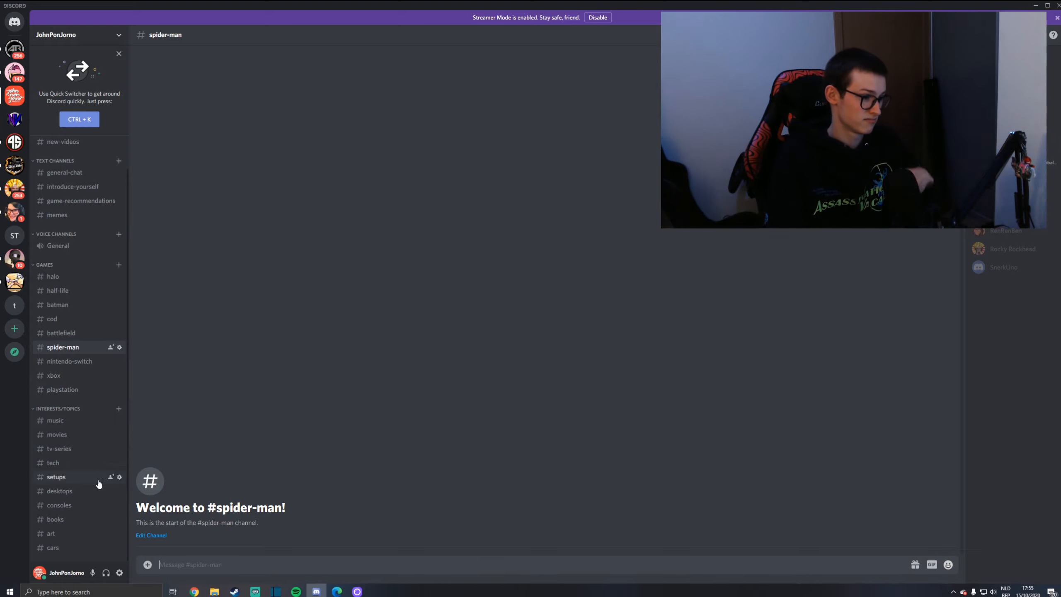
# - View the setups channel with its setup meme full-size, then the desktops channel
pyautogui.click(56, 476)
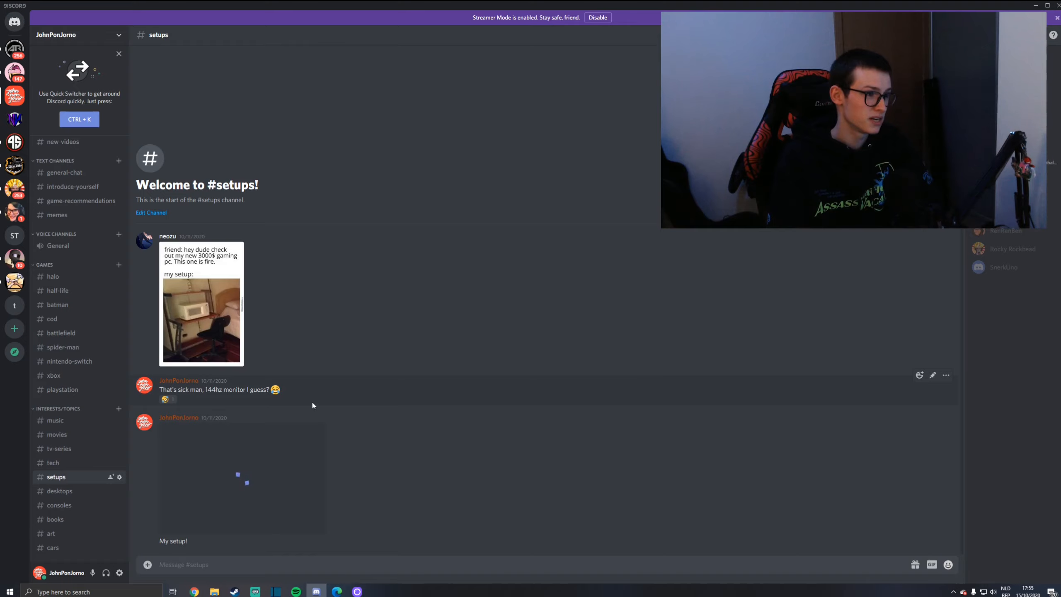
pyautogui.click(200, 321)
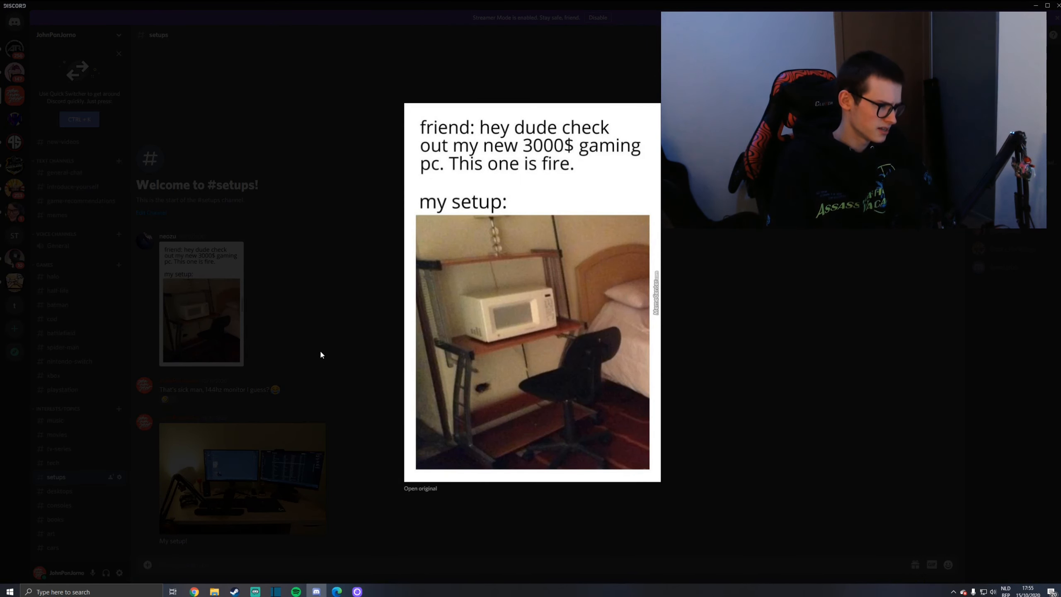
pyautogui.click(59, 491)
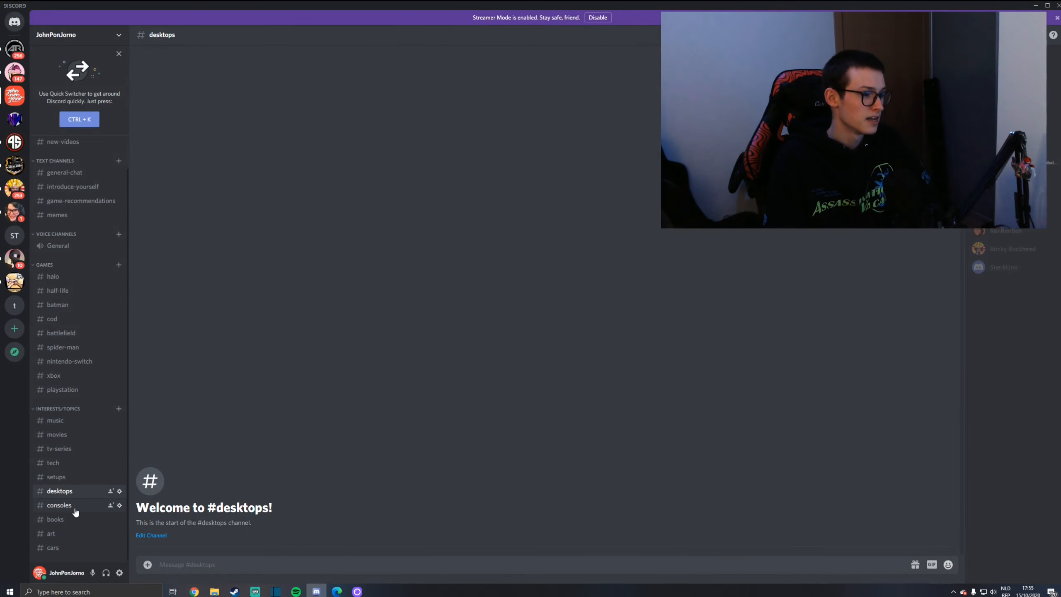
pyautogui.moveTo(88, 485)
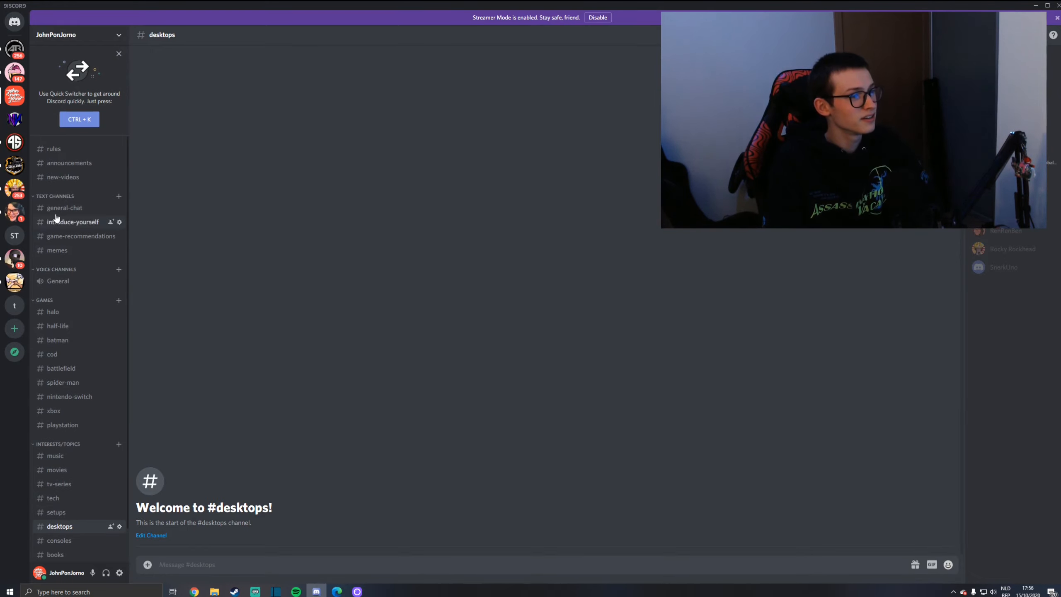
pyautogui.moveTo(68, 148)
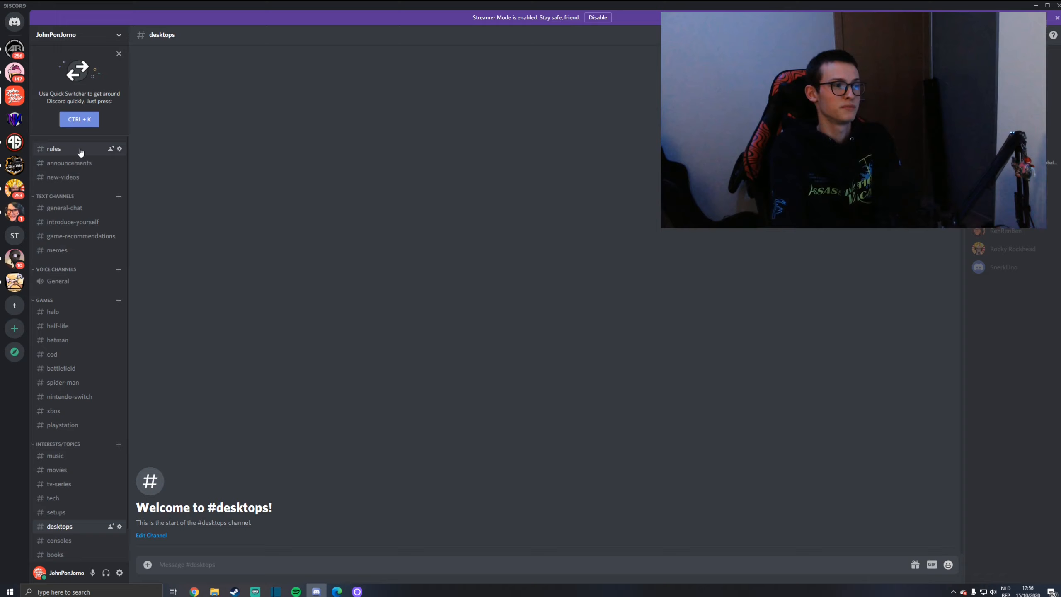
# - Read the seven posted server rules, then view the empty halo channel
pyautogui.click(54, 149)
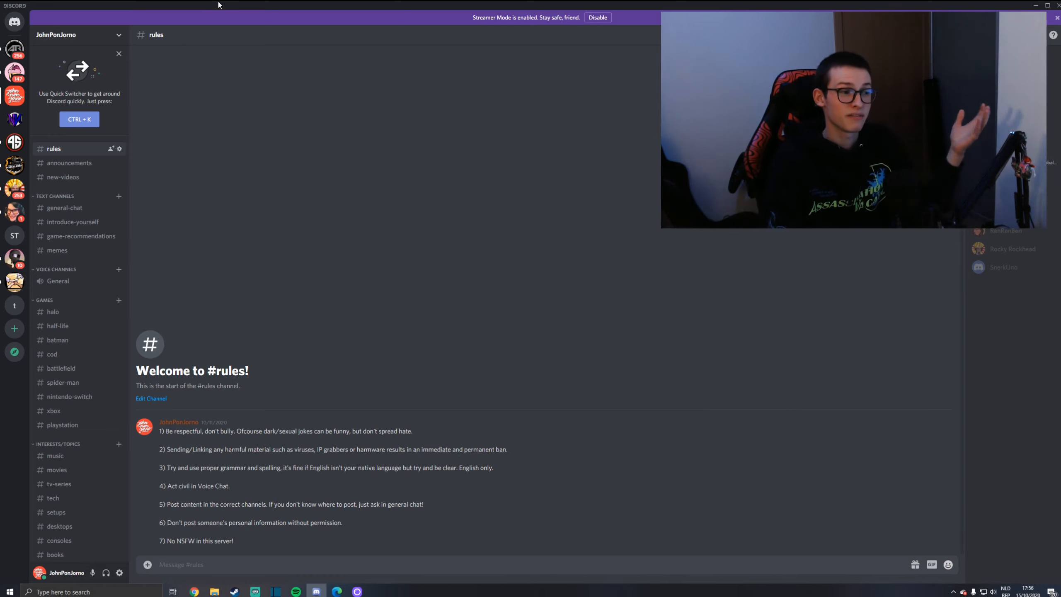
pyautogui.click(52, 312)
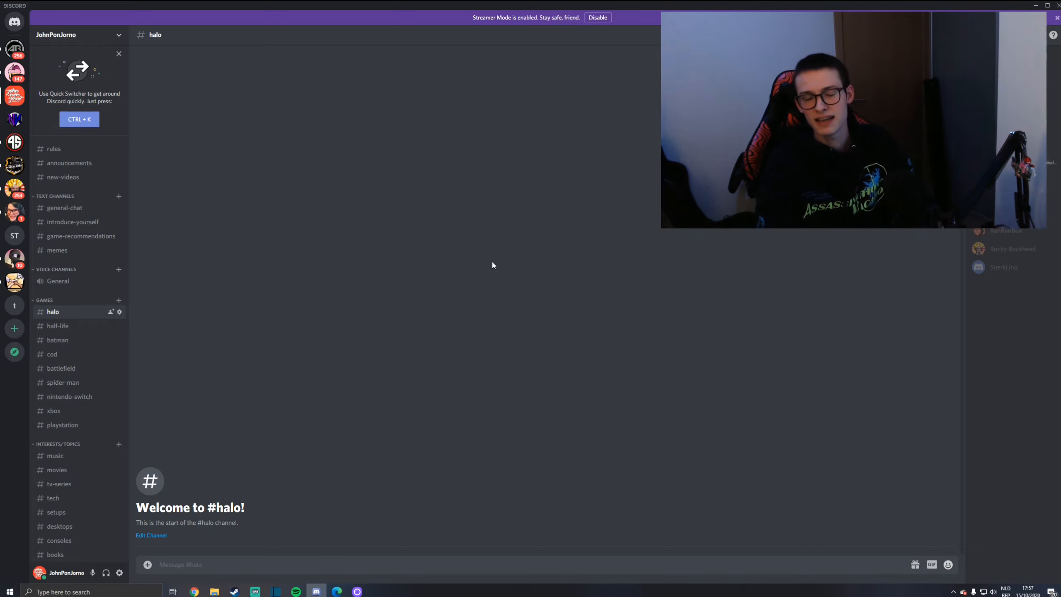
pyautogui.moveTo(289, 217)
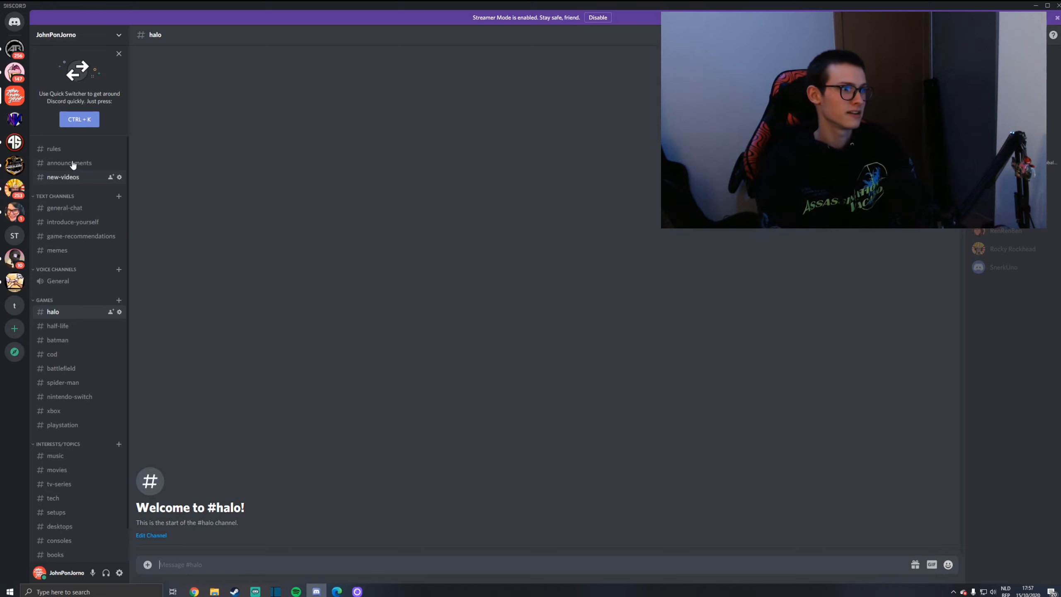
pyautogui.moveTo(261, 217)
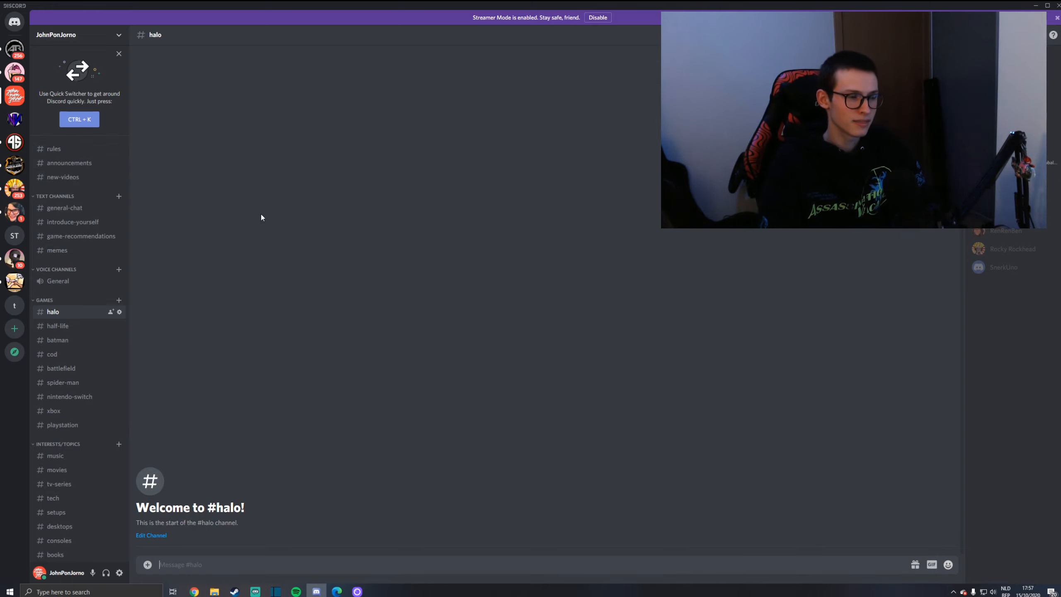
# - View the empty new-videos channel and dismiss the Streamer Mode banner
pyautogui.click(63, 177)
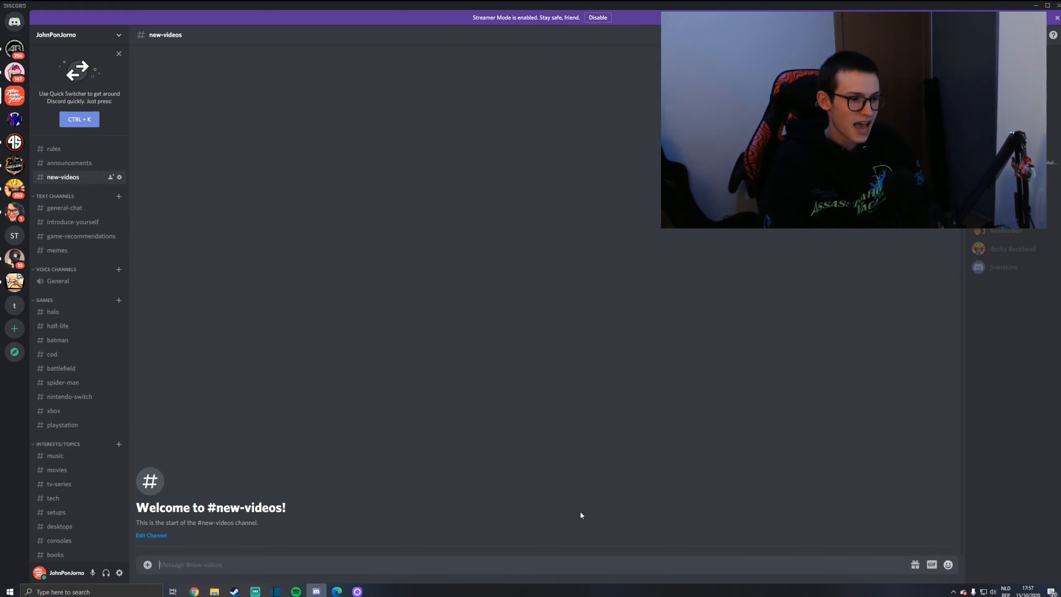
pyautogui.moveTo(301, 409)
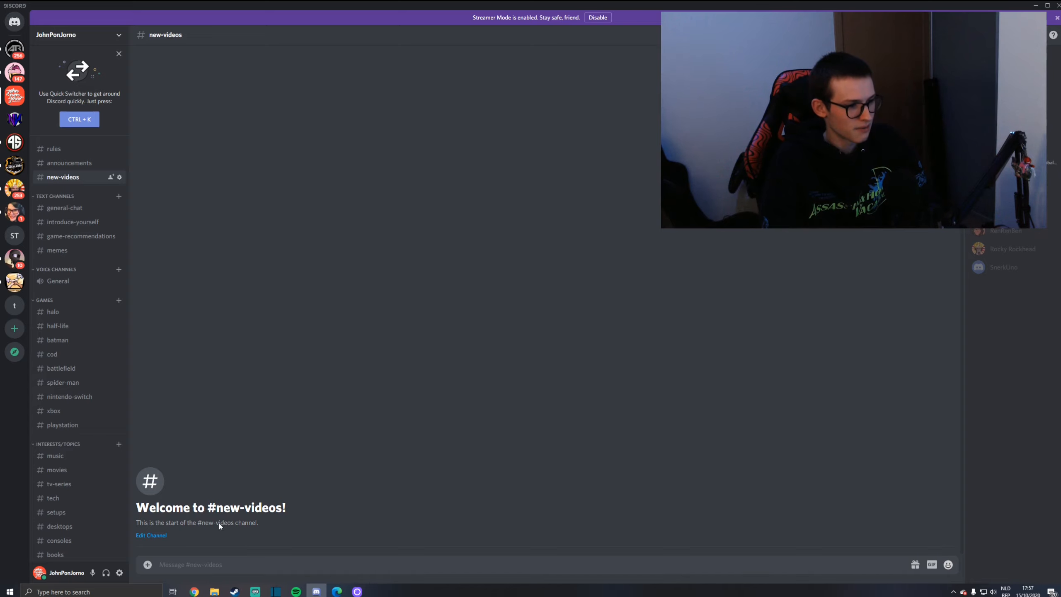
pyautogui.moveTo(252, 306)
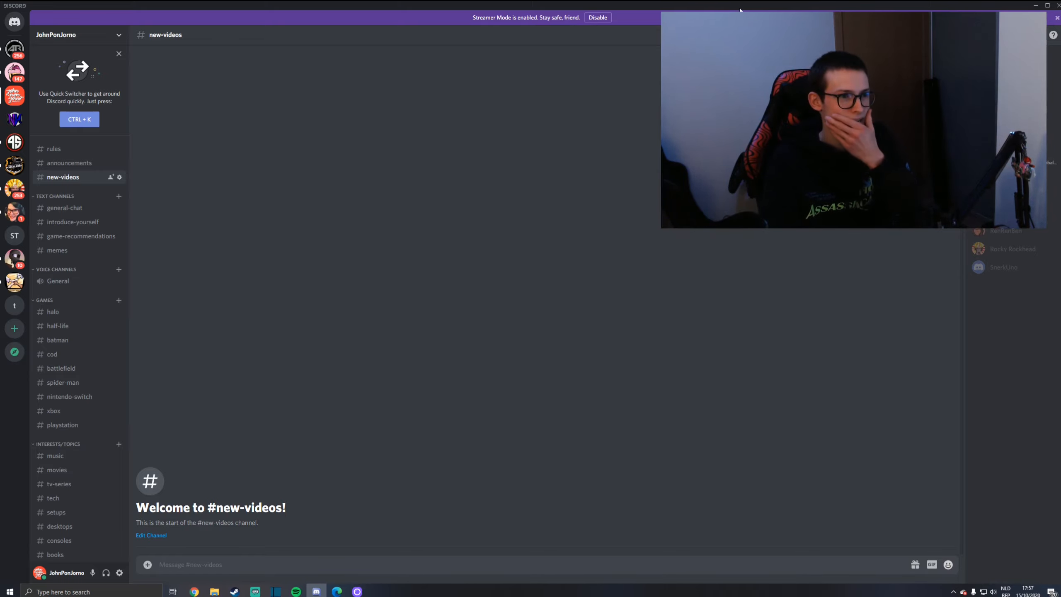
pyautogui.click(597, 16)
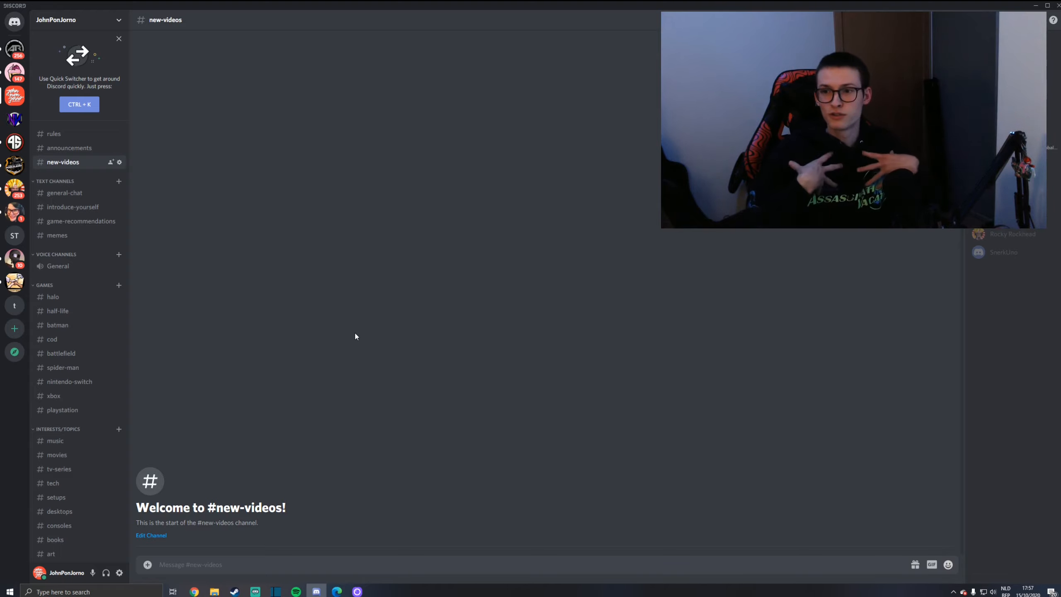
pyautogui.moveTo(253, 312)
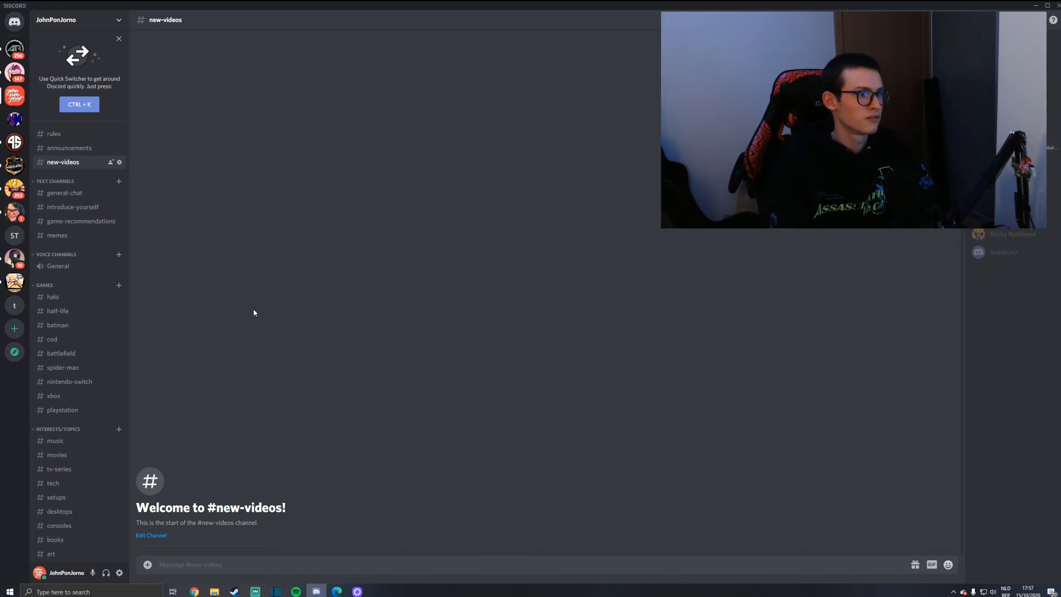
pyautogui.moveTo(216, 291)
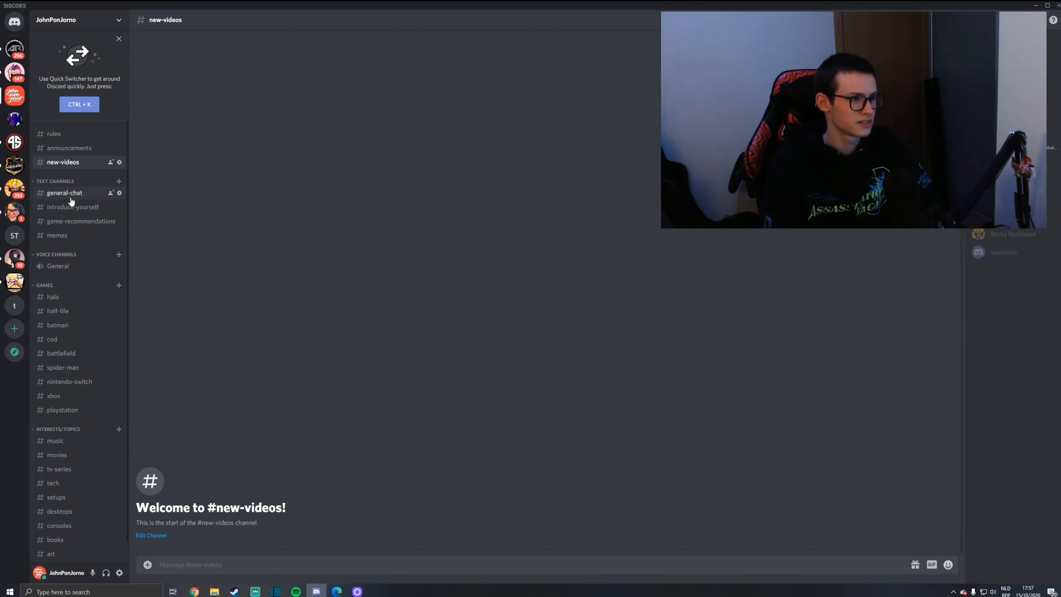
# - View general-chat with the completed welcome checklist and member greetings
pyautogui.click(64, 193)
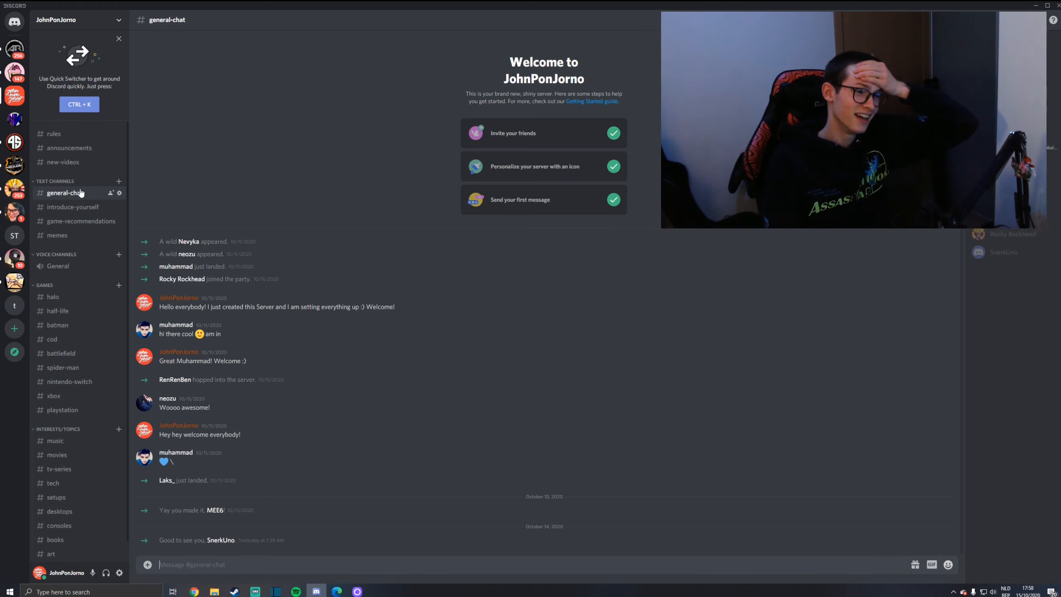
# - View the owner's example introduction and a member's reply in introduce-yourself
pyautogui.click(73, 206)
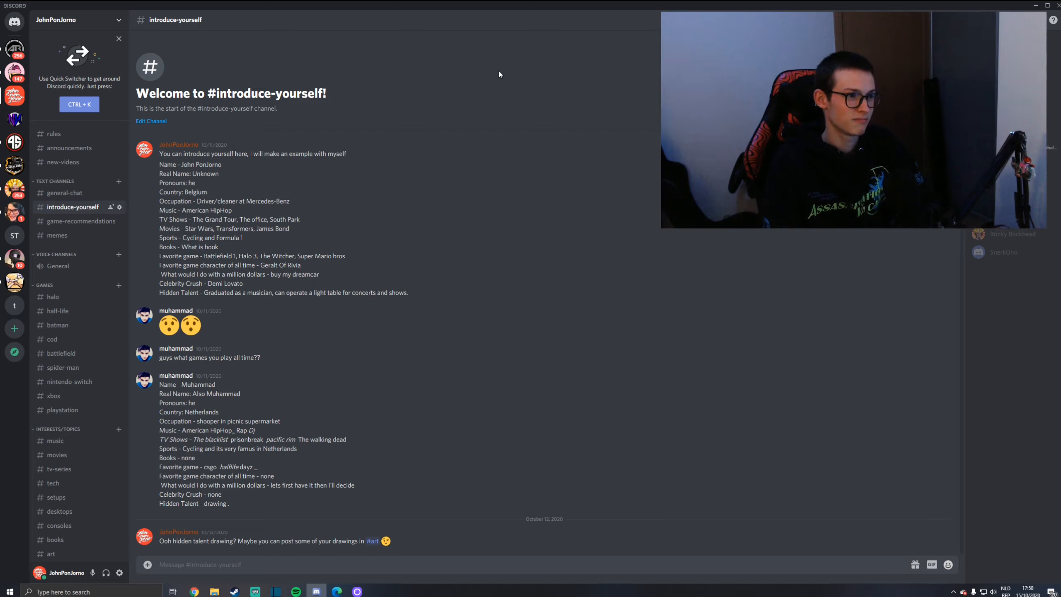
pyautogui.moveTo(485, 66)
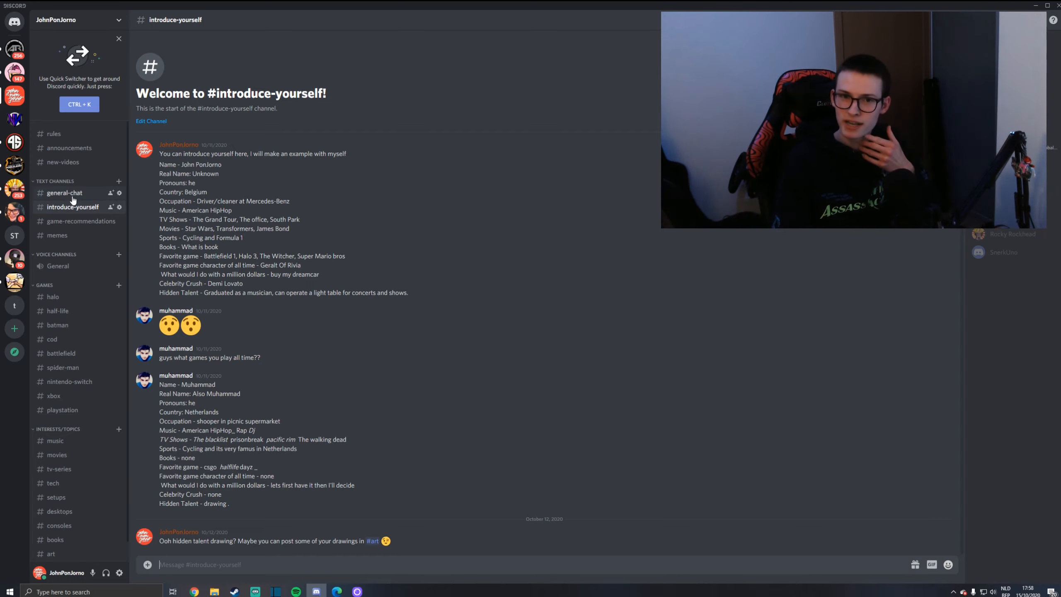
# - Browse game-recommendations and memes, then return to the seven-rule rules channel
pyautogui.click(81, 221)
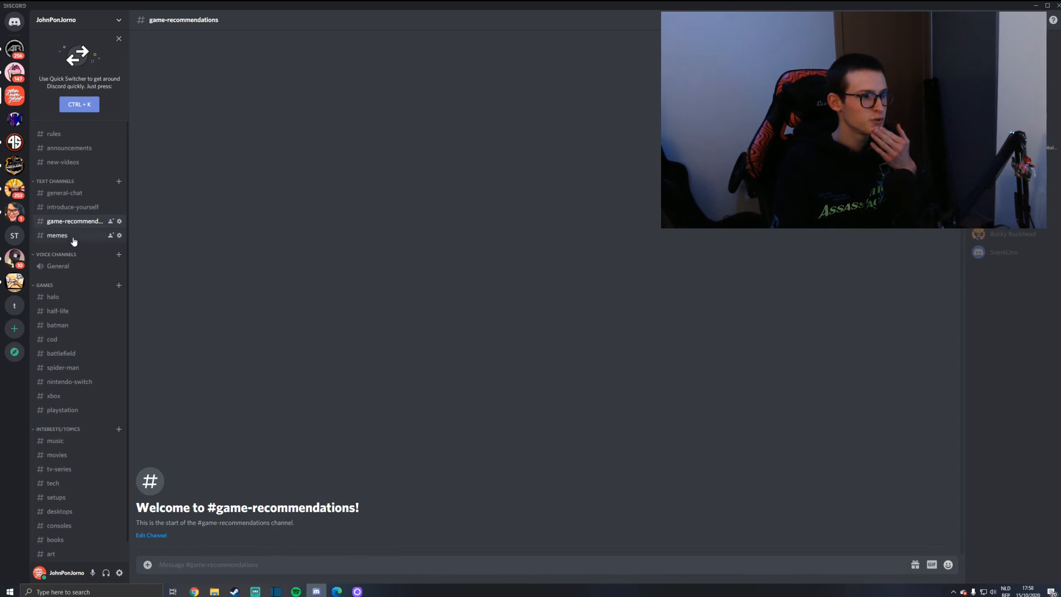
pyautogui.click(58, 234)
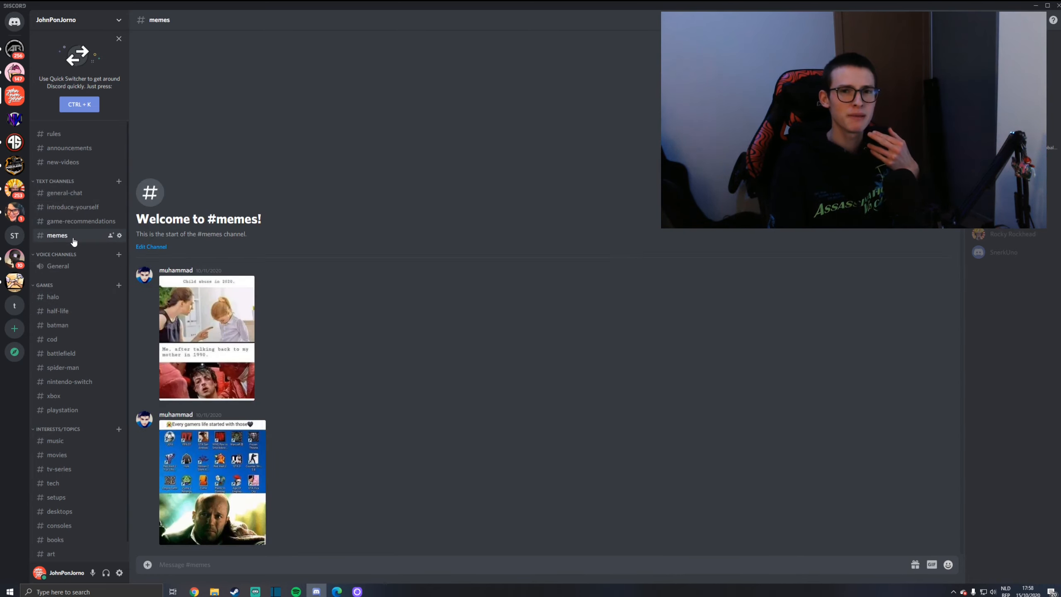
pyautogui.click(53, 134)
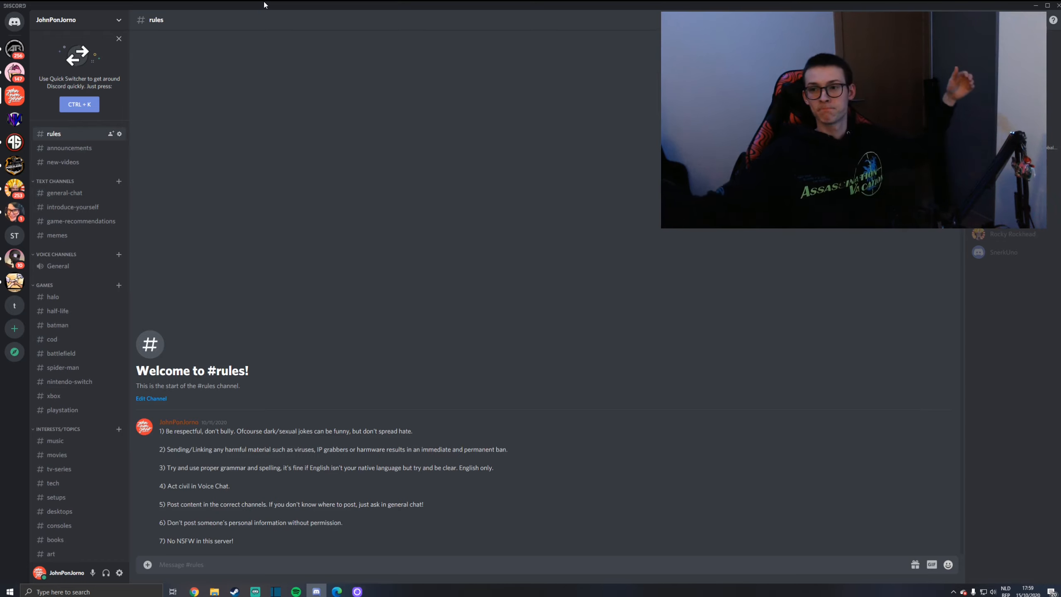